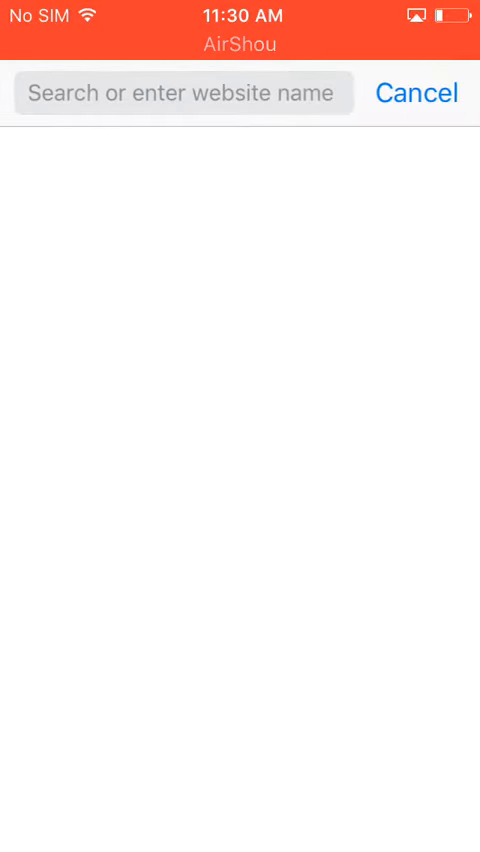
Step: Search for iosem.us from the Safari address bar
text(iosem.us)
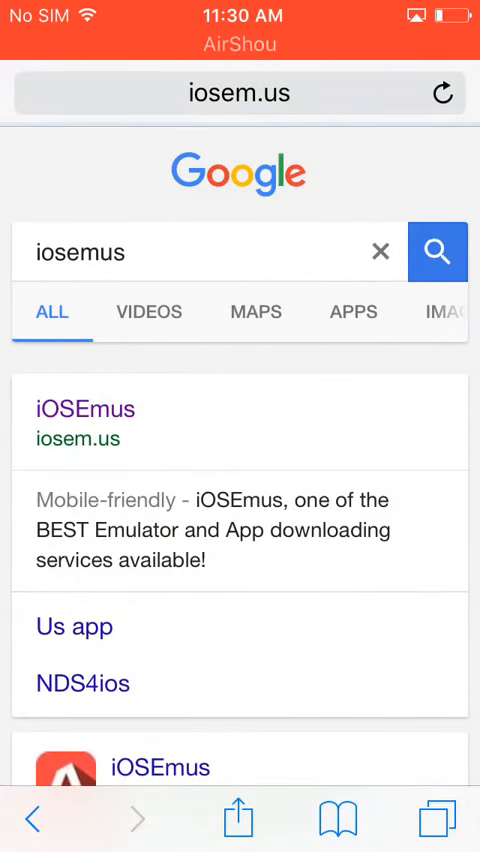
Step: Open the iOSEmus result and start the 'Download on your iDevice' install
click(86, 409)
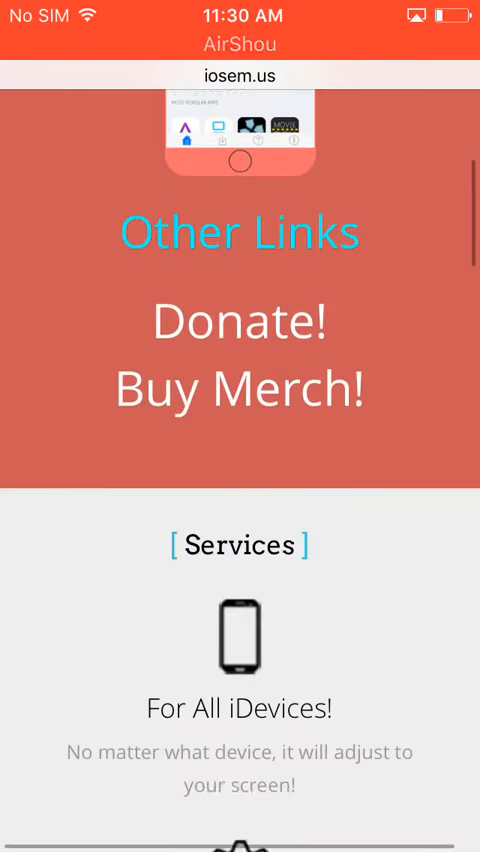
scroll(up, 3)
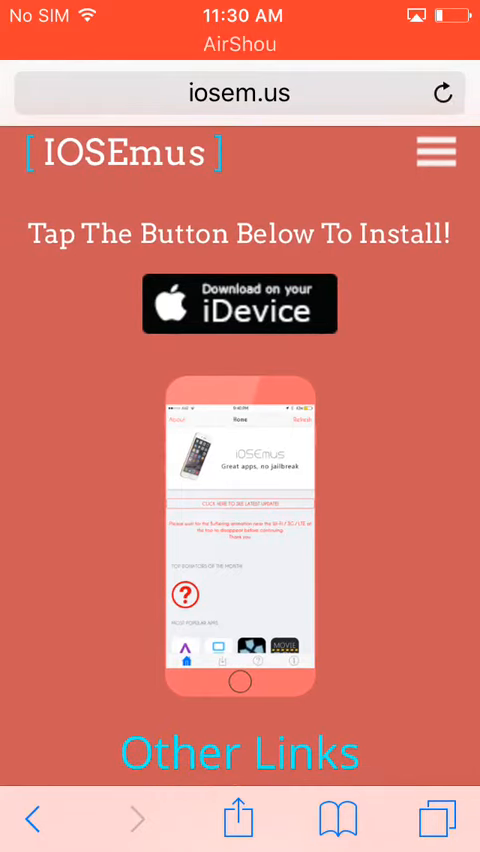
click(239, 303)
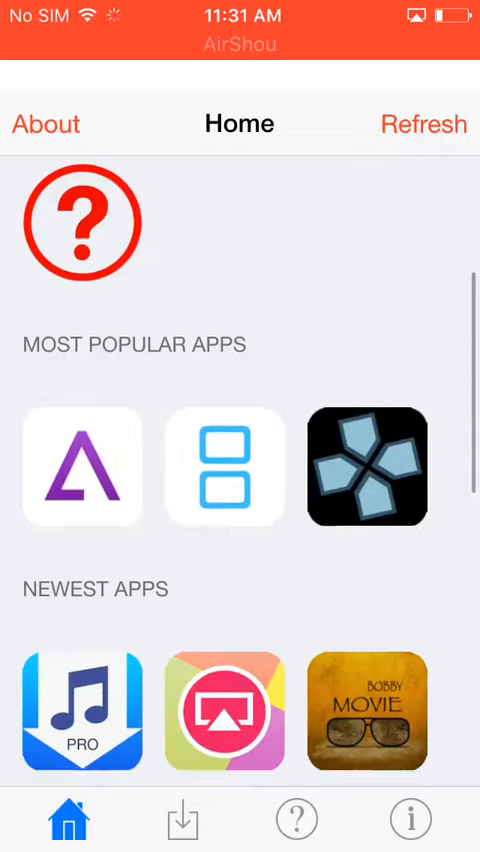
Step: Exit the iOSEmus page to the iPhone home screen
click(231, 710)
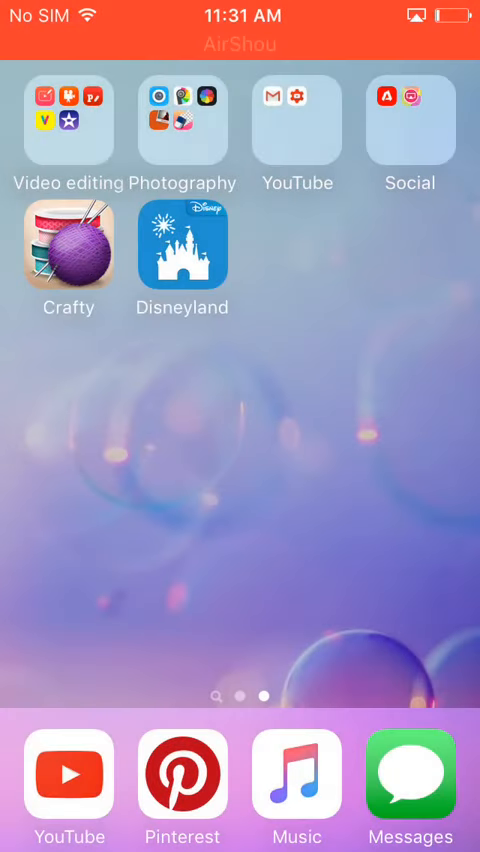
Step: Install the unsigned iOSEmus web clip profile
scroll(left, 3)
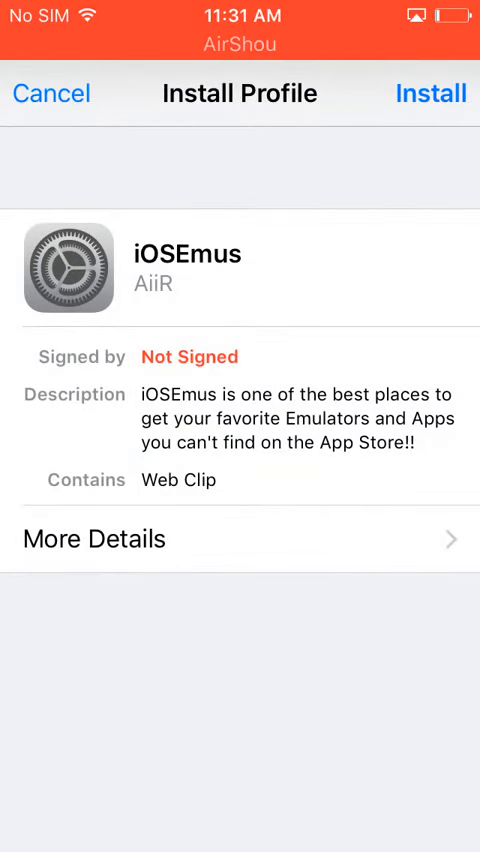
click(51, 93)
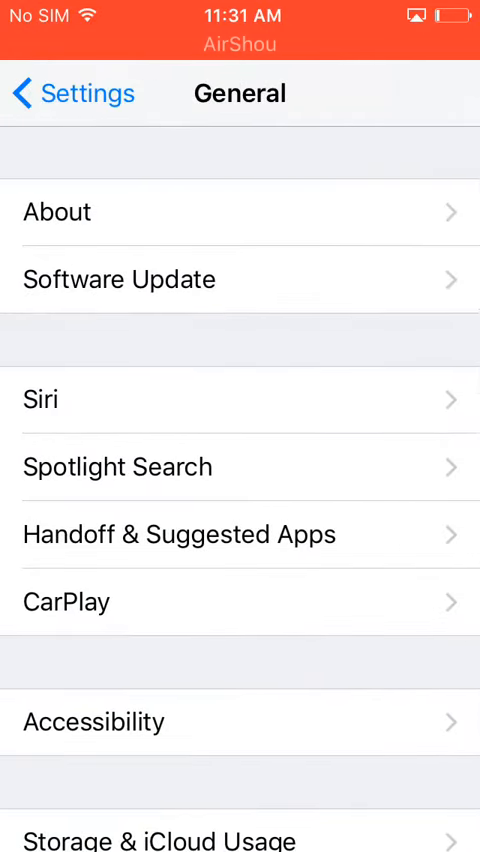
Step: Go to General and open Profiles & Device Management
click(70, 92)
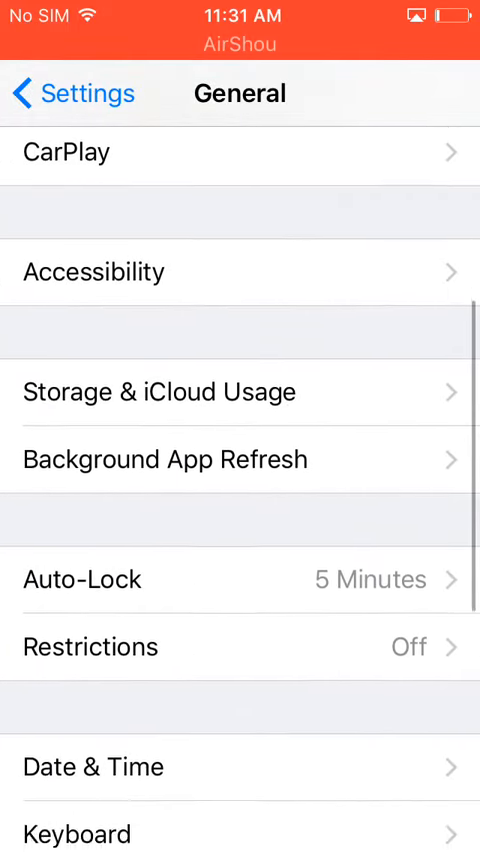
scroll(down, 3)
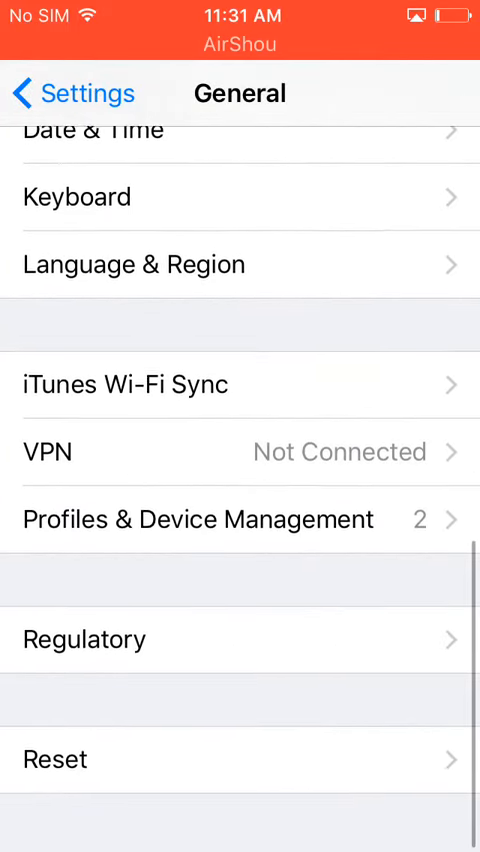
click(240, 519)
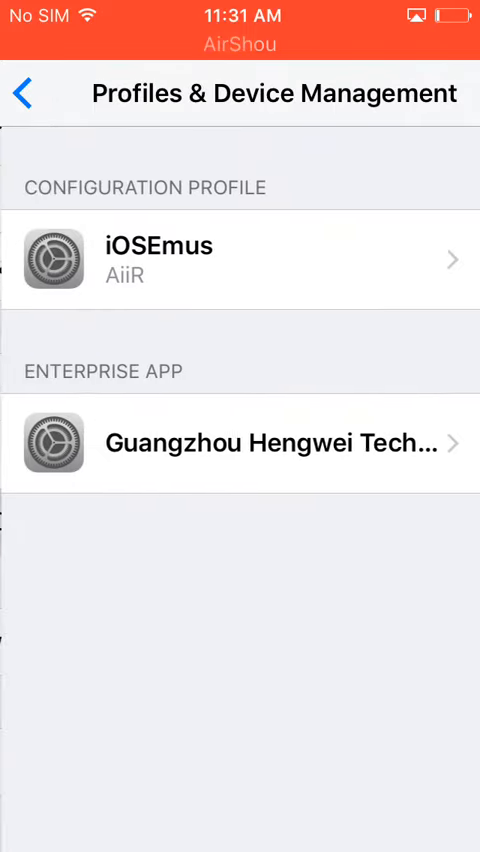
Step: Trust the listed profile, then open AirShou from the iOSEmus home-screen folder
click(240, 443)
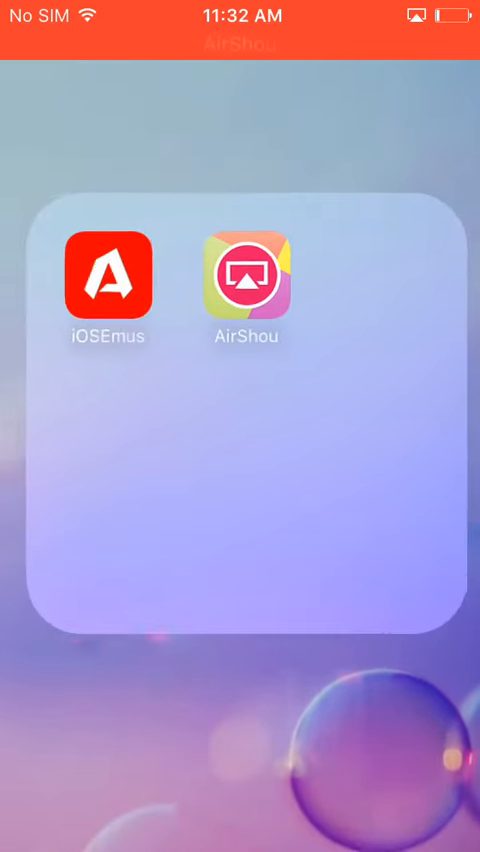
click(245, 288)
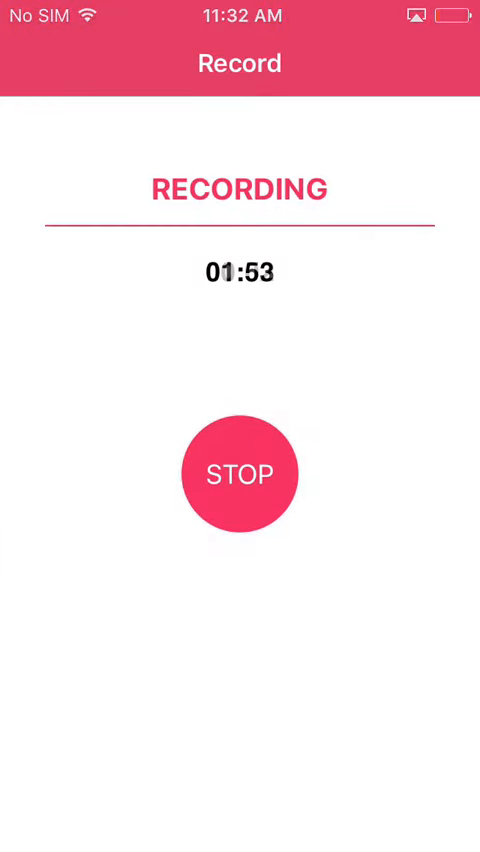